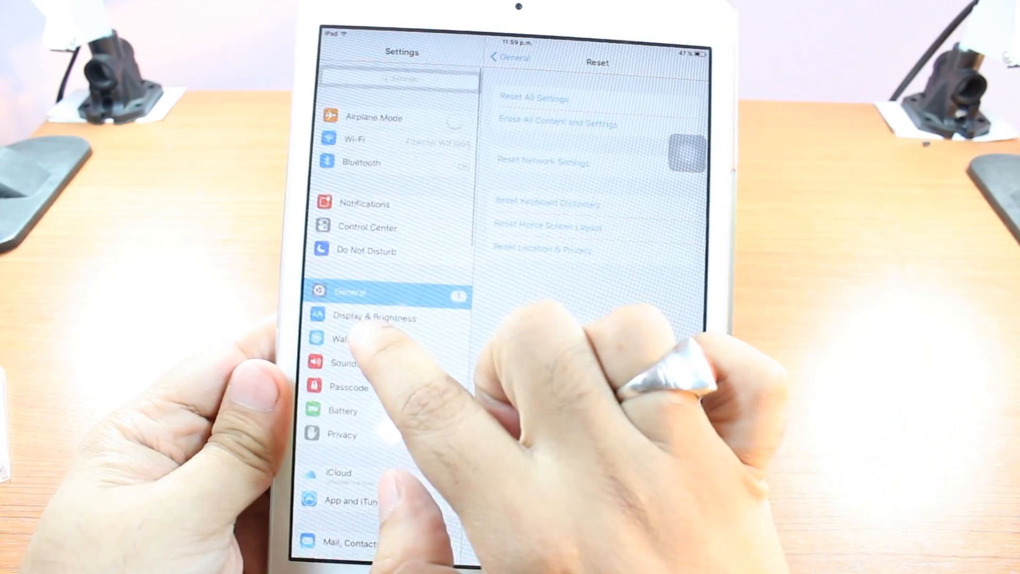
Return from the Reset pane to the General settings page
left_click(509, 58)
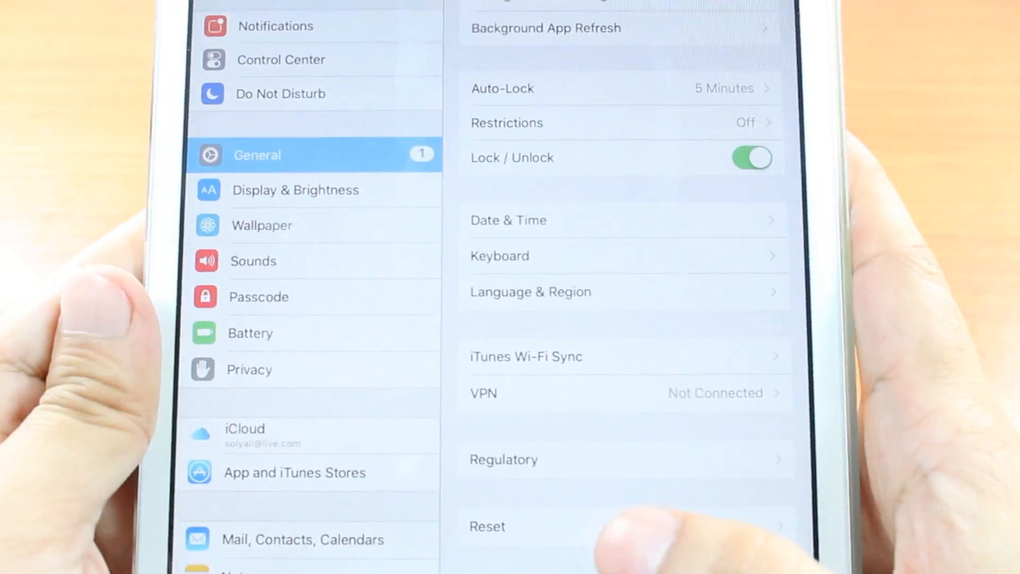
Scroll General to Reset and choose Erase All Content and Settings
scroll("down", 3)
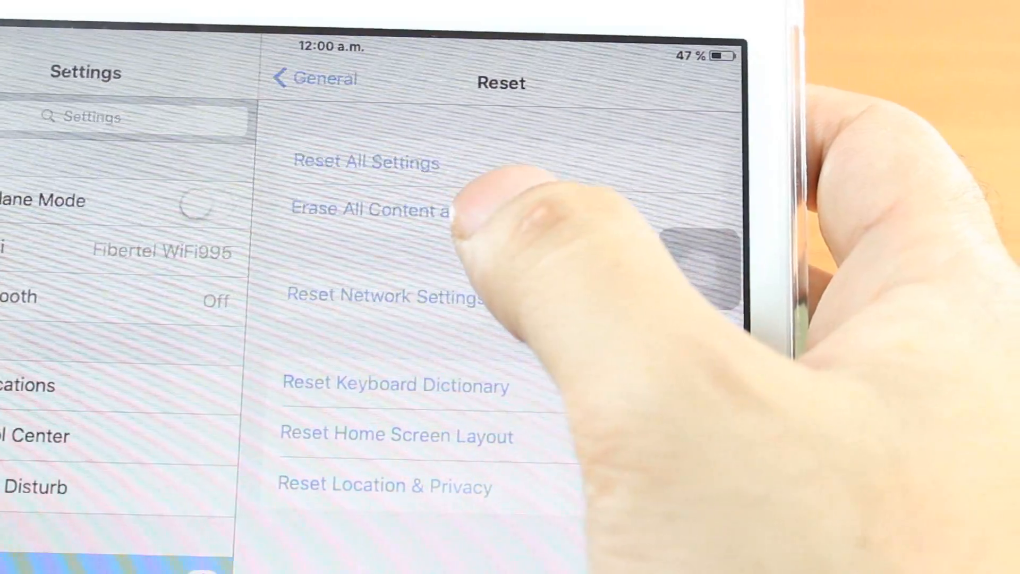
left_click(368, 209)
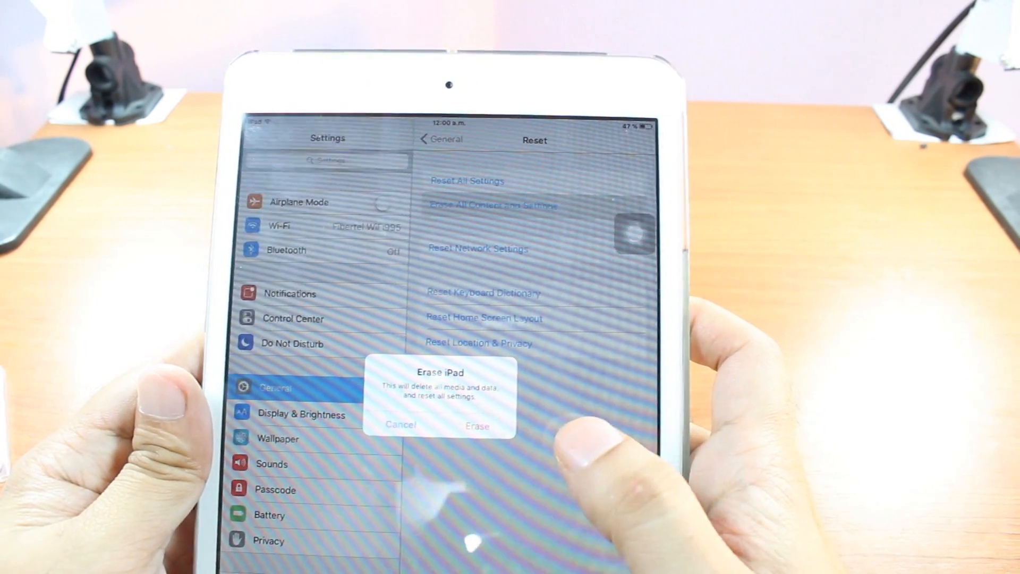
Confirm Erase in the Erase iPad alert and again in the follow-up confirmation
left_click(400, 424)
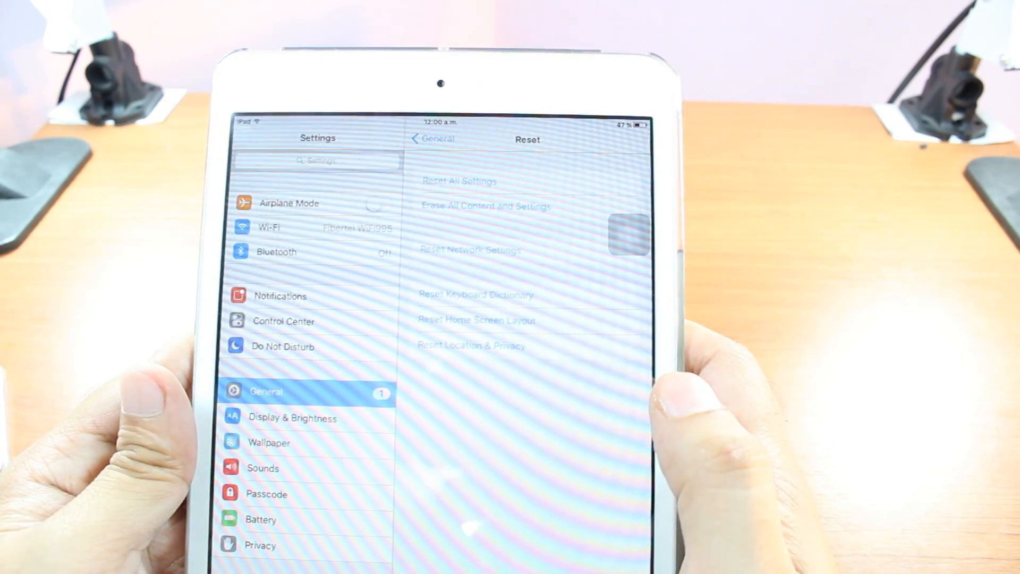
left_click(487, 206)
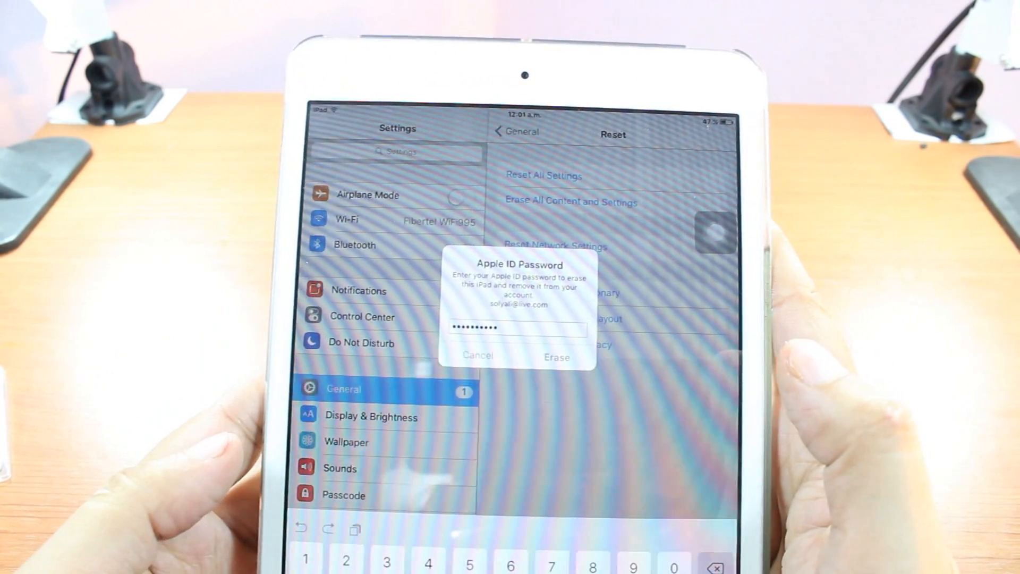
Submit the Apple ID password to erase the iPad and remove it from the account
left_click(478, 356)
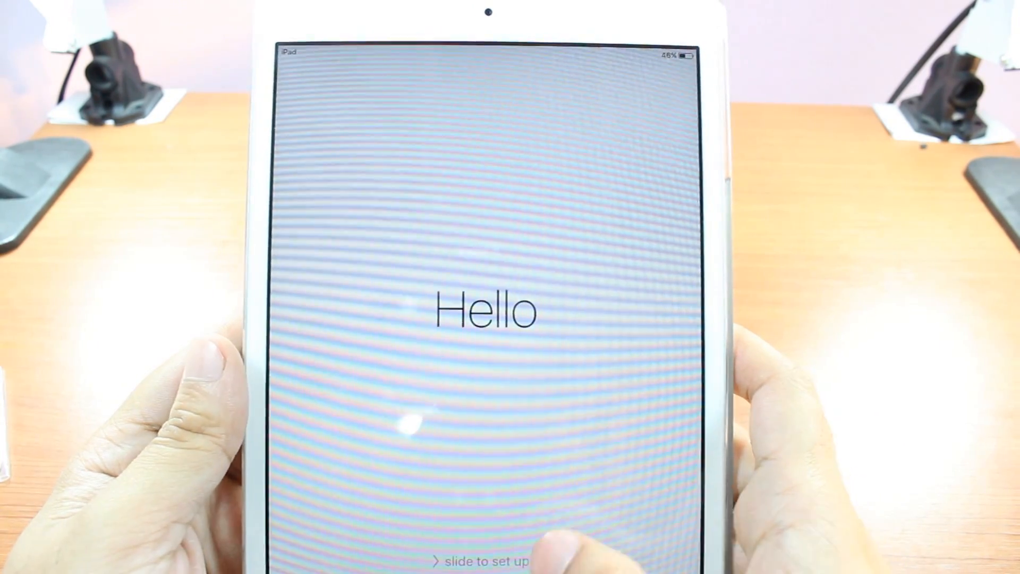
Slide to set up on the Hello screen and scroll the language list
left_click_drag(469, 558, 650, 558)
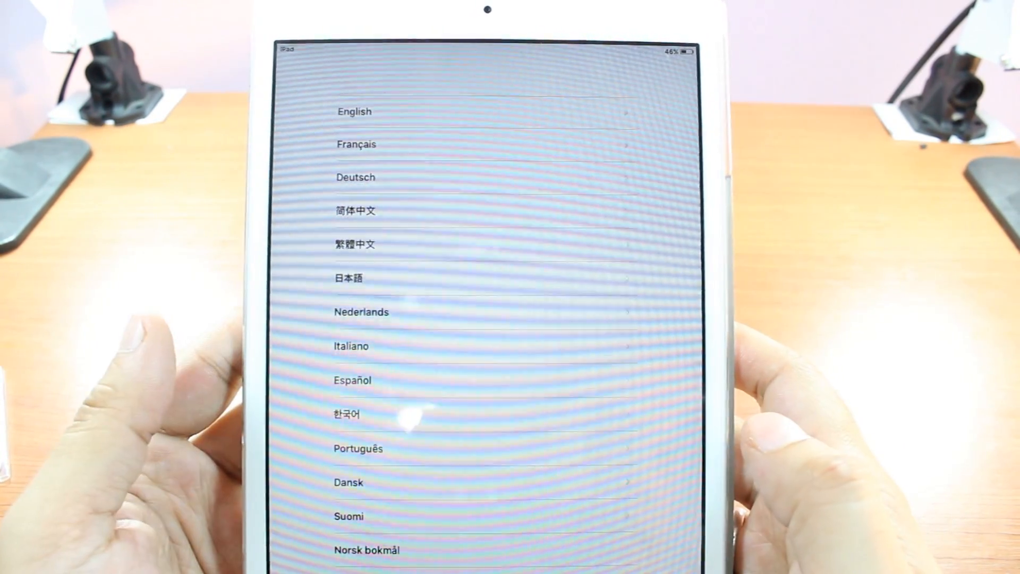
scroll("down", 3)
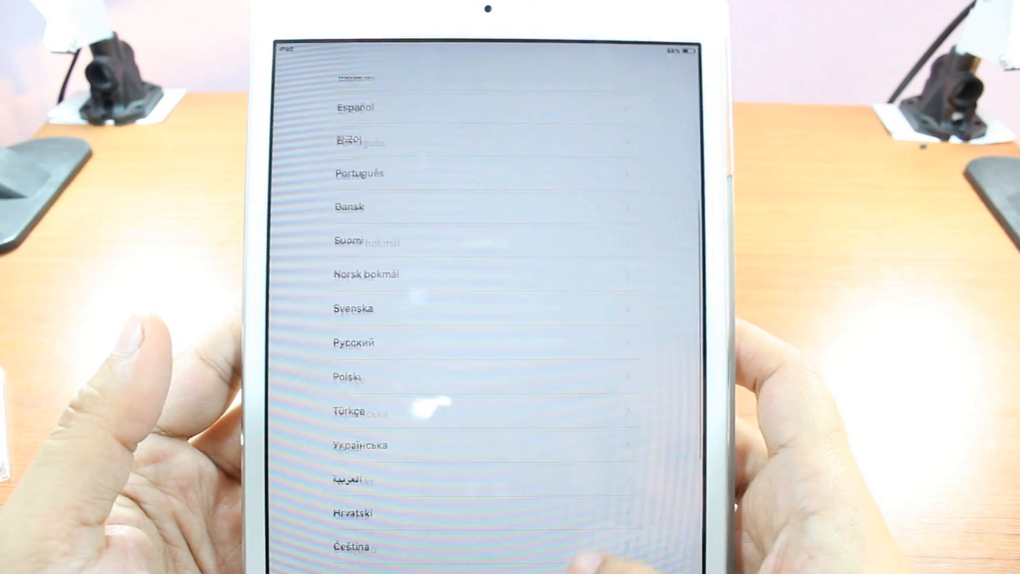